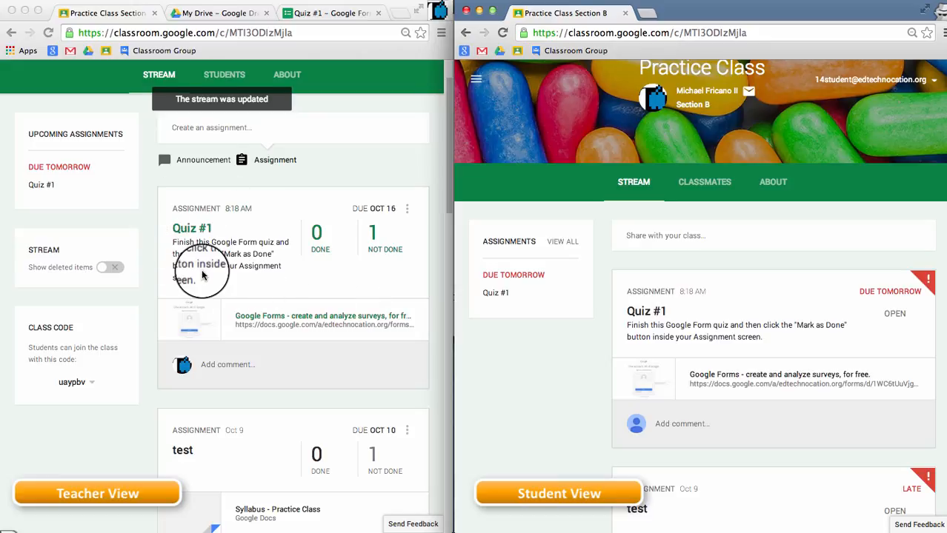
mouse_move(264, 308)
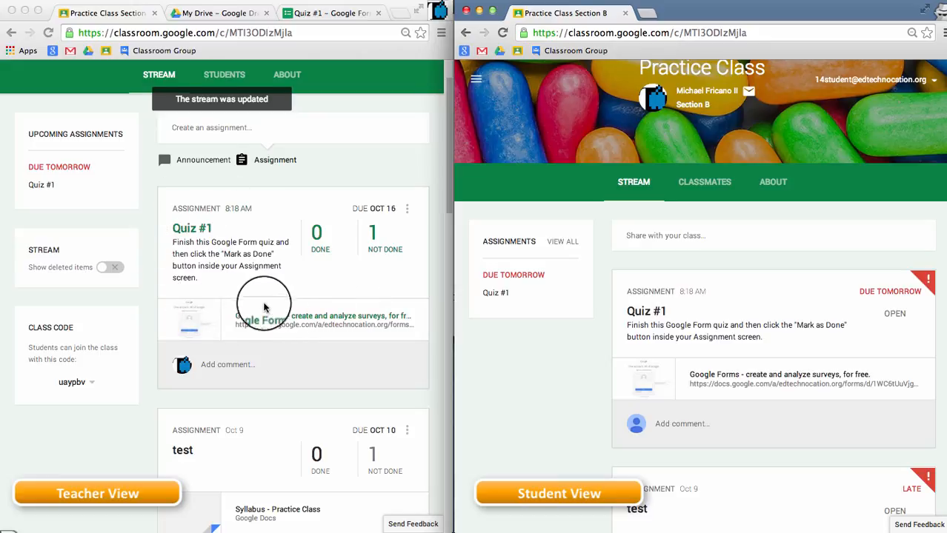
mouse_move(232, 289)
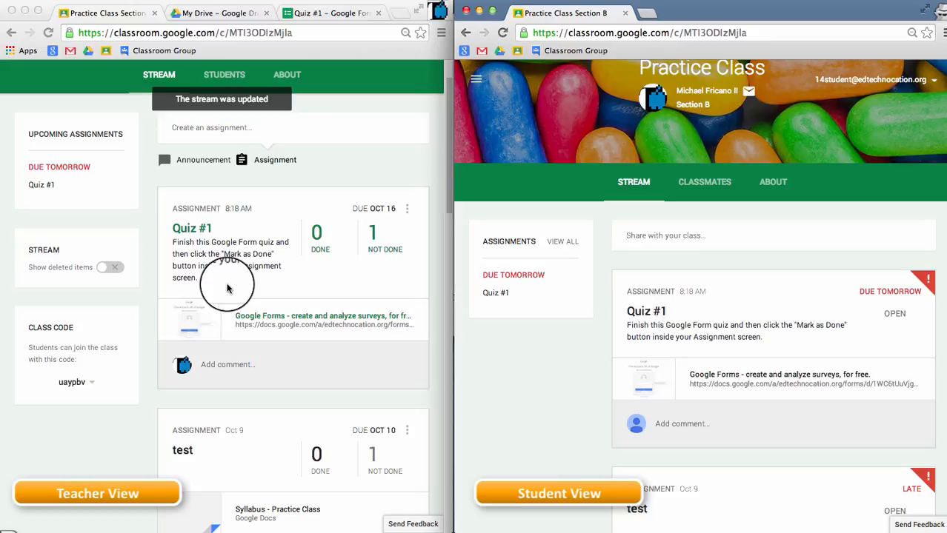
Step: Scroll down and open the student's Quiz #1 assignment from the class stream
scroll("down", 3)
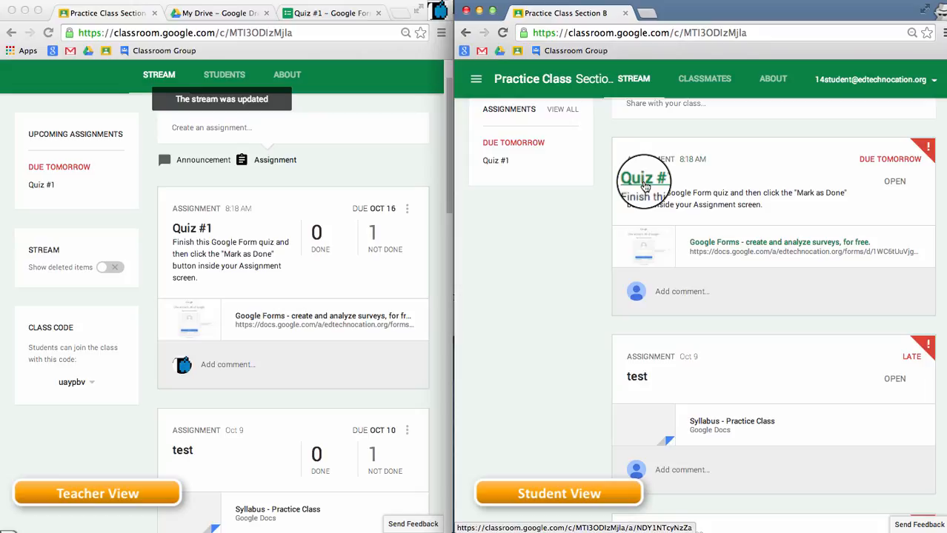
left_click(643, 178)
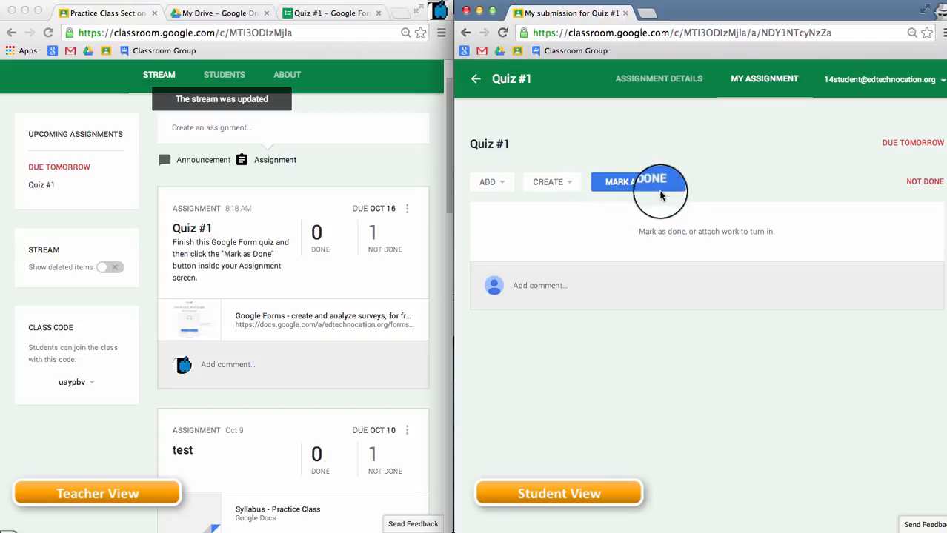
mouse_move(717, 219)
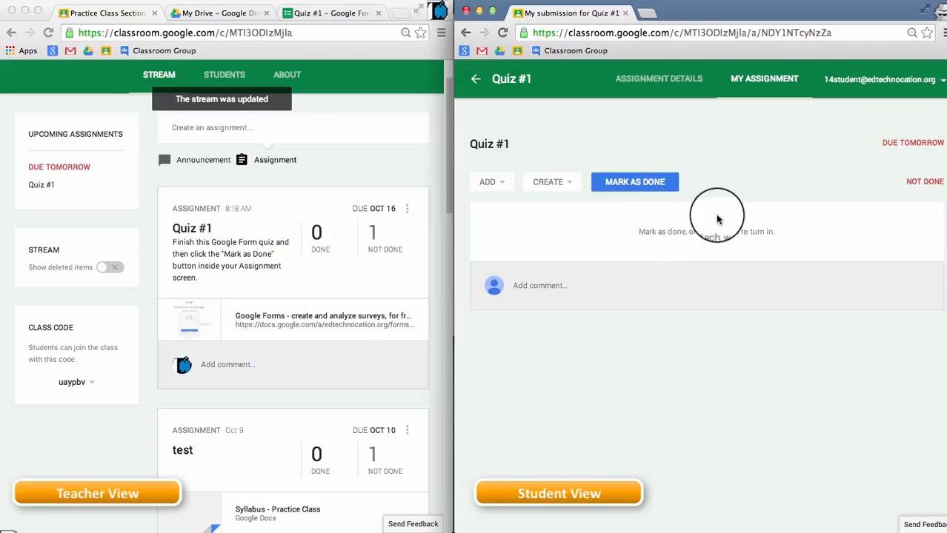
mouse_move(728, 262)
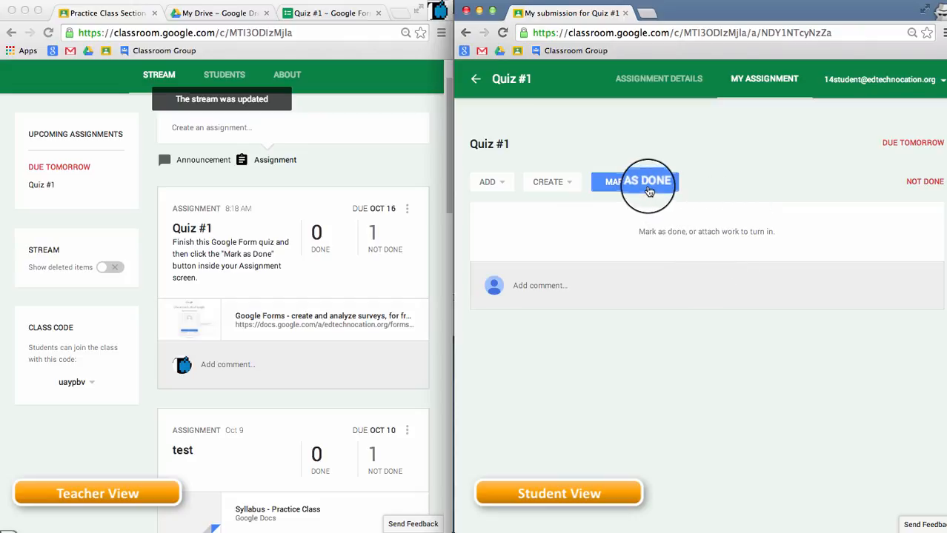
Step: Mark Quiz #1 as done and confirm turning it in with no attached work
left_click(635, 181)
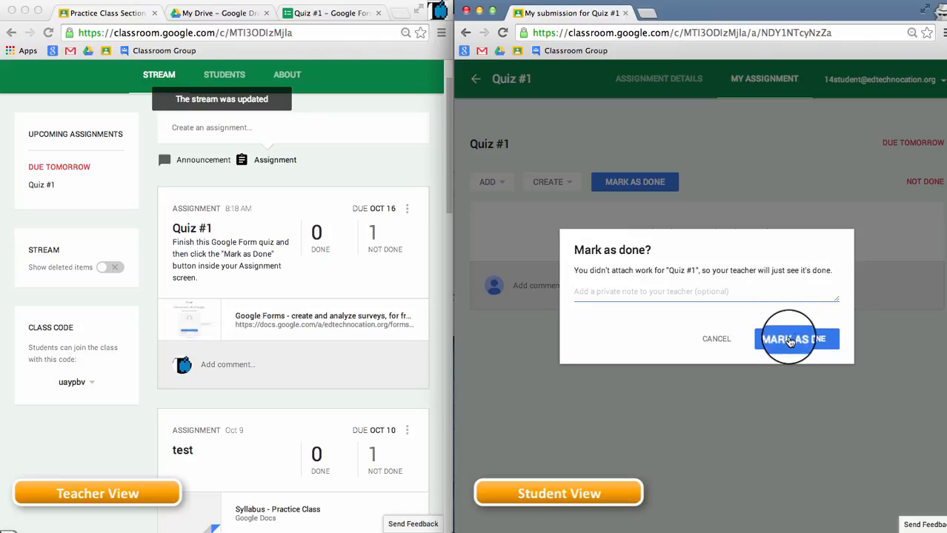
left_click(795, 338)
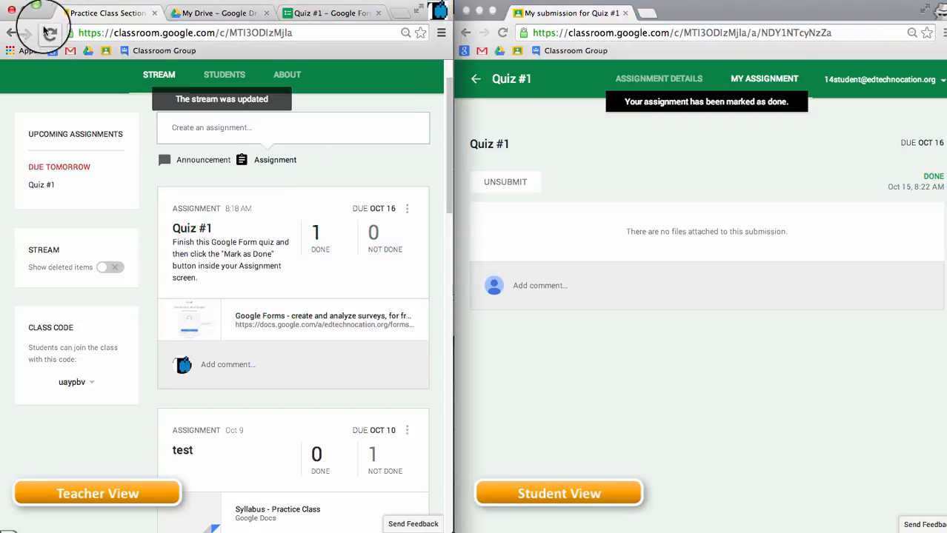
Step: Reload the teacher's stream and view Quiz #1's '1 Done' assignment status list
left_click(25, 32)
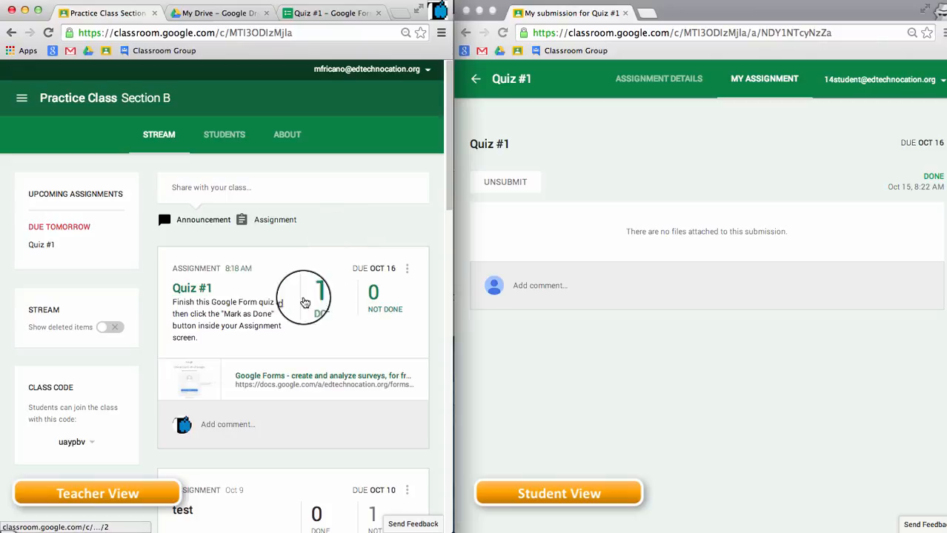
left_click(320, 293)
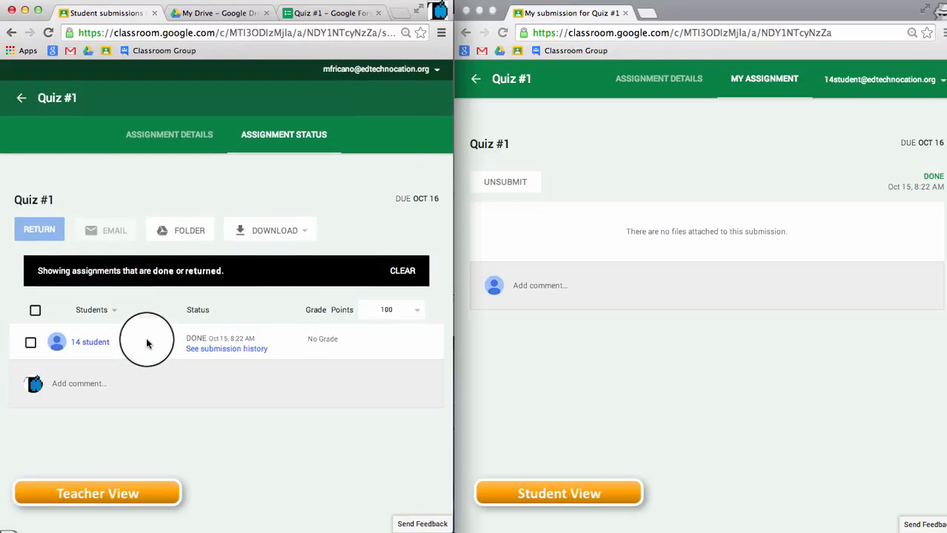
mouse_move(184, 358)
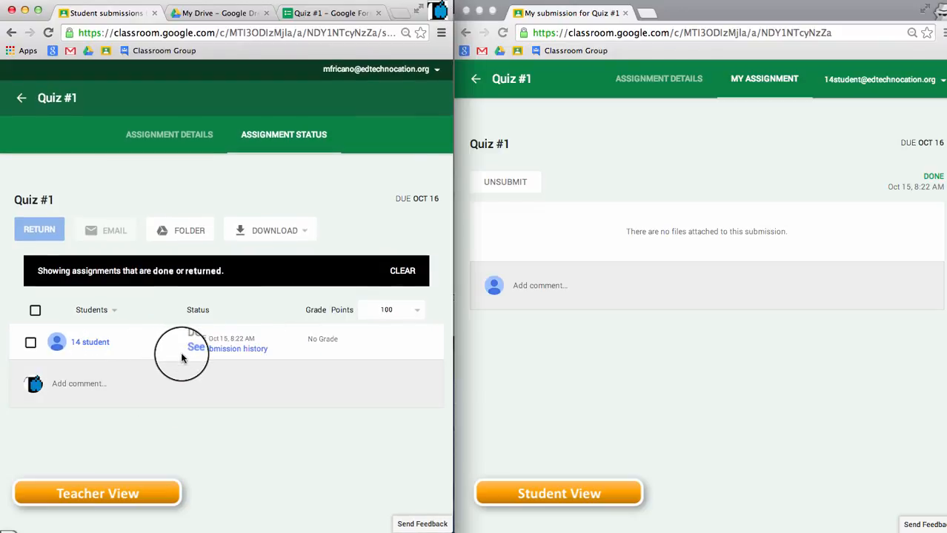